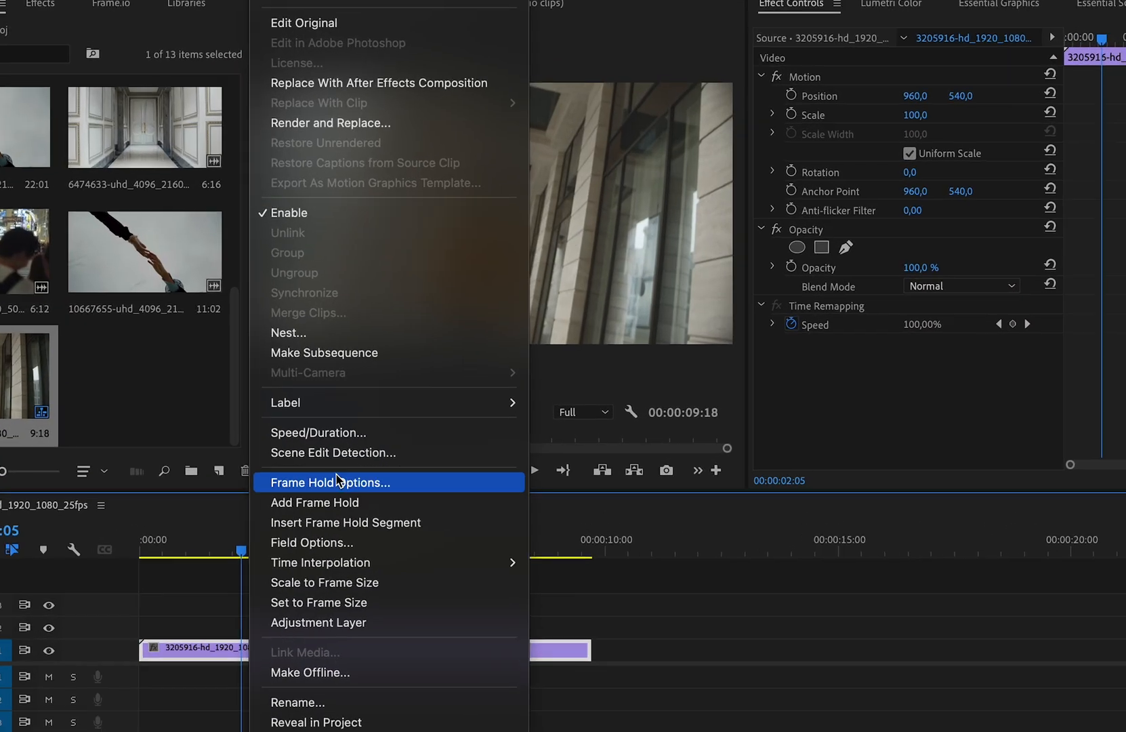
# Set the building-walk clip's speed to 200%, reversed, with Optical Flow interpolation
pyautogui.click(317, 432)
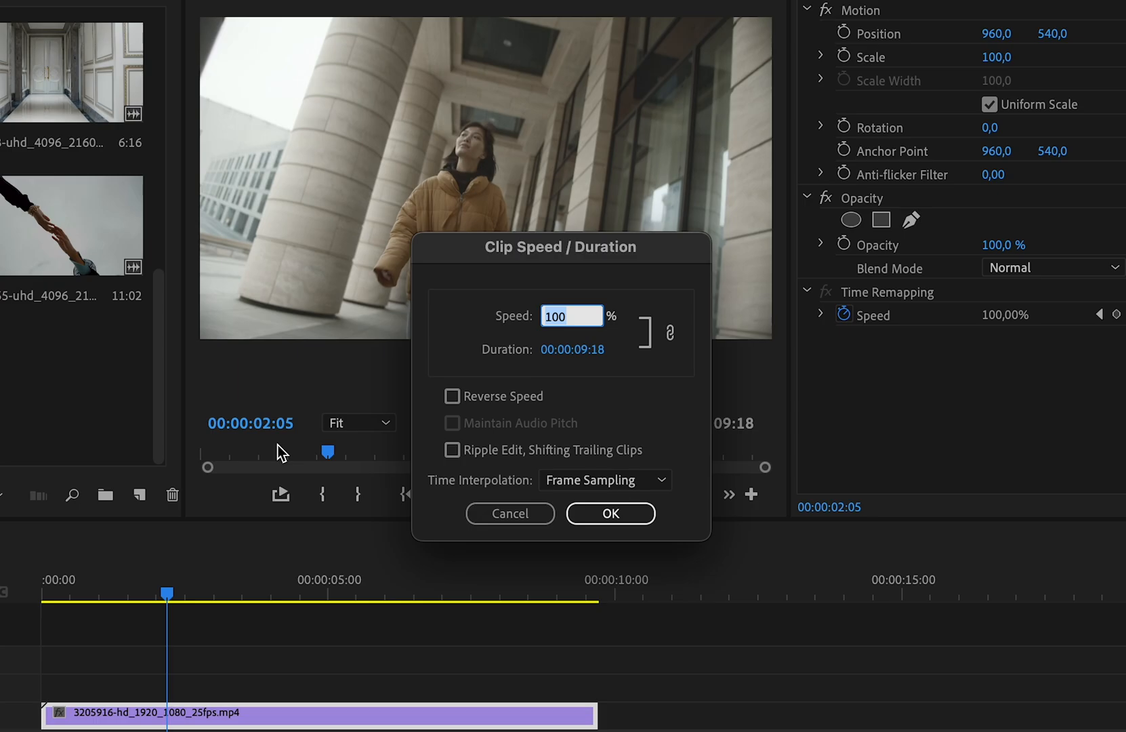
pyautogui.write('200')
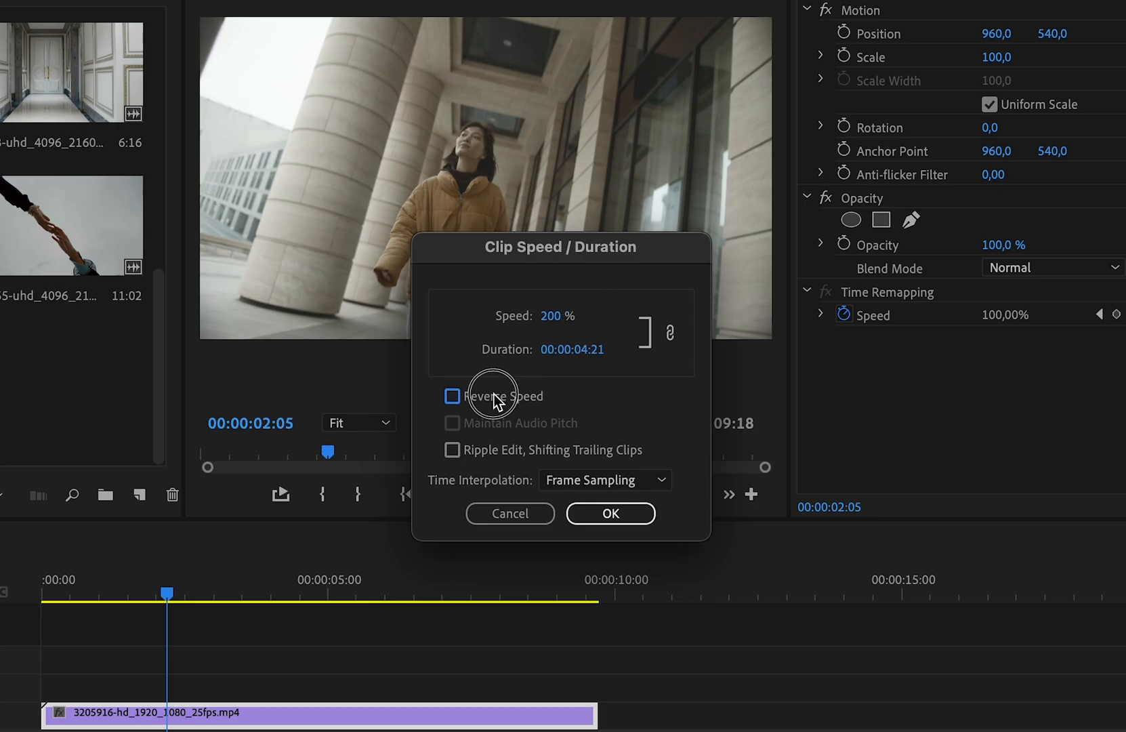
pyautogui.click(452, 395)
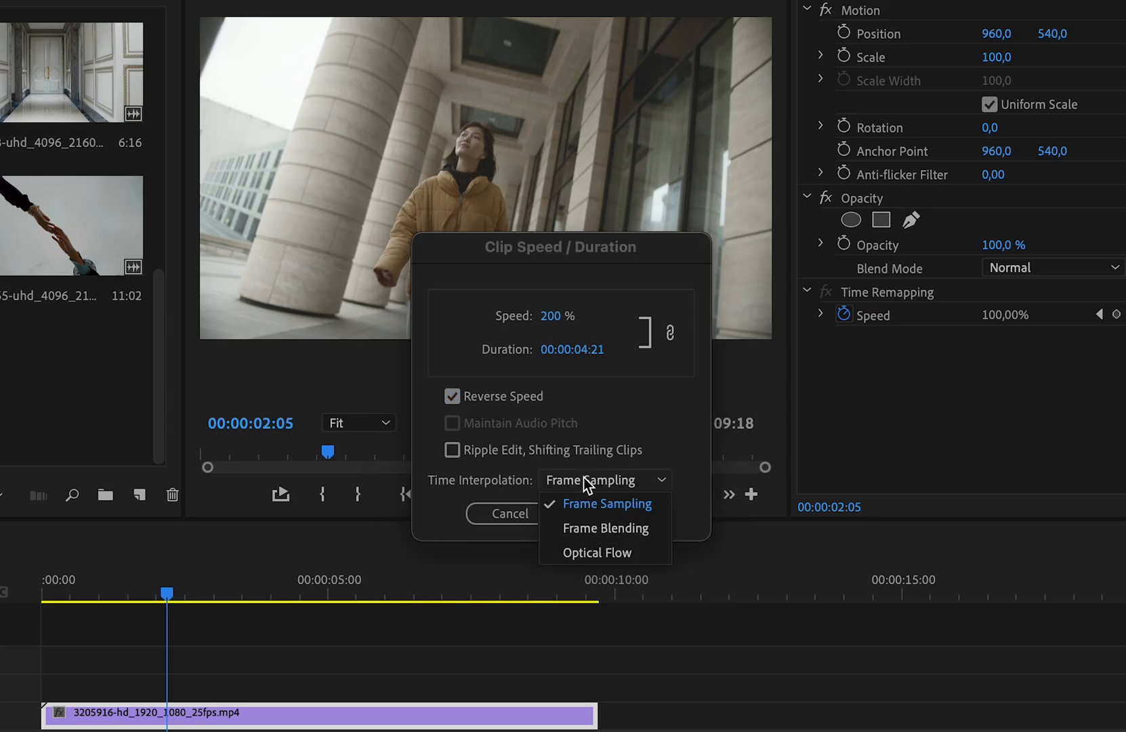
pyautogui.moveTo(596, 528)
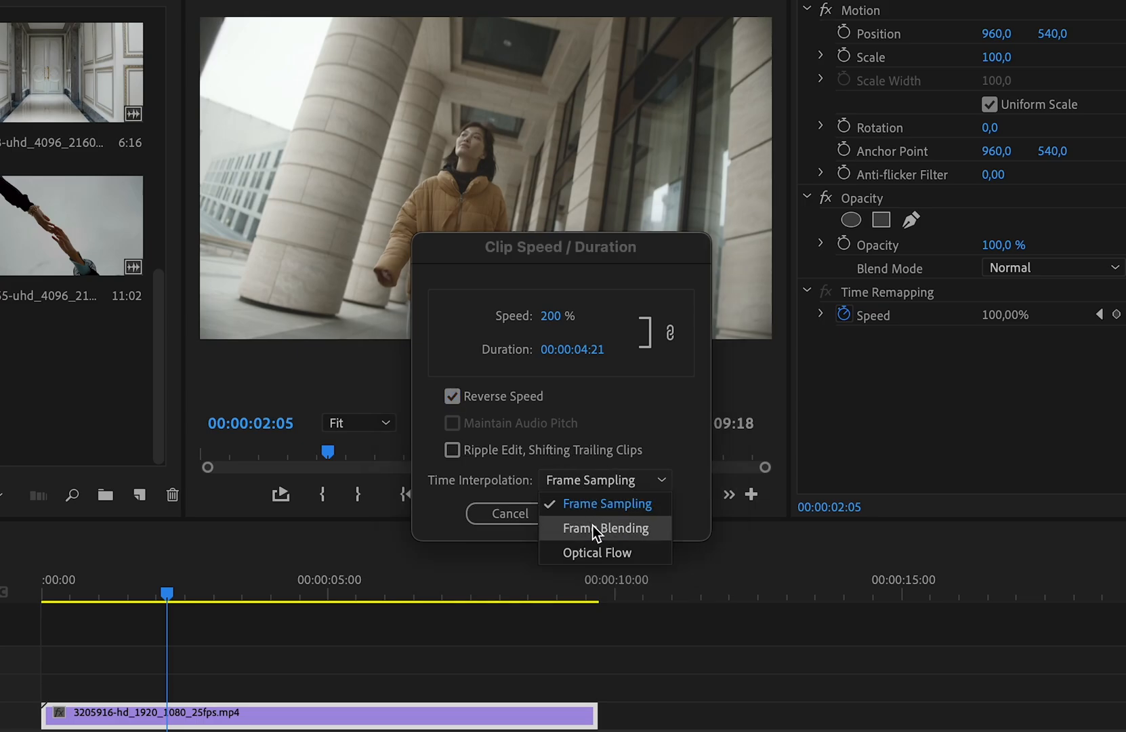
pyautogui.click(596, 551)
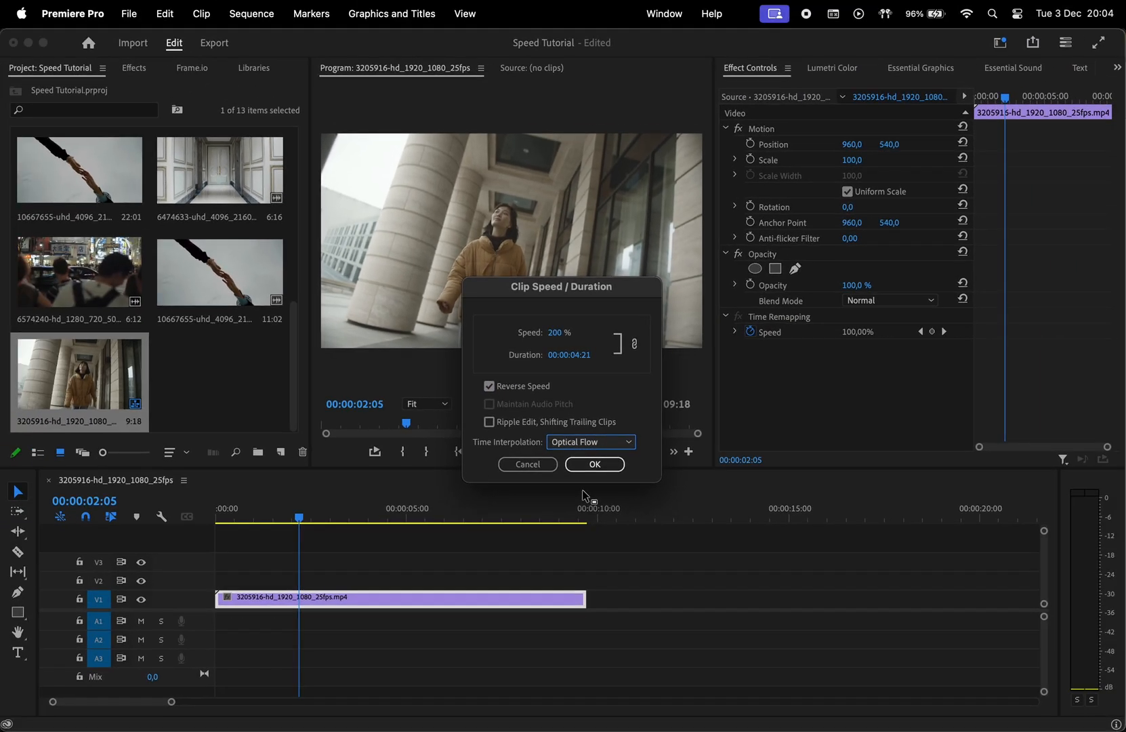
pyautogui.click(594, 464)
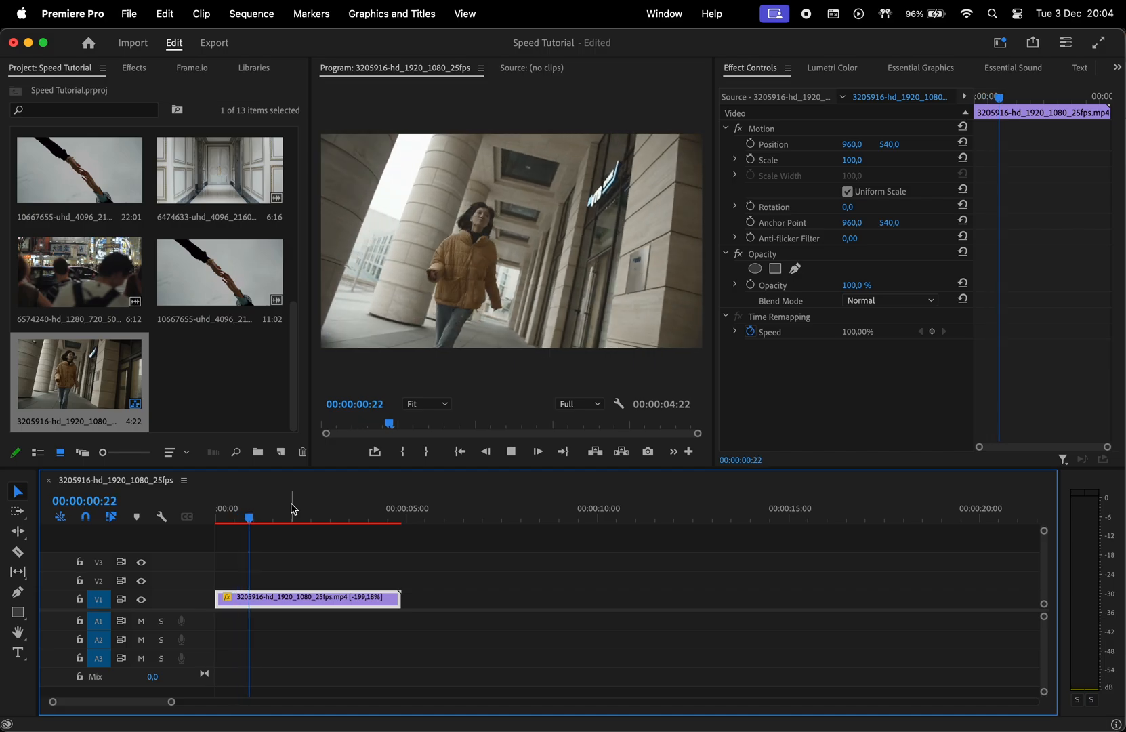
# Show the Project panel as a list sorted by the Frame Rate column
pyautogui.click(511, 451)
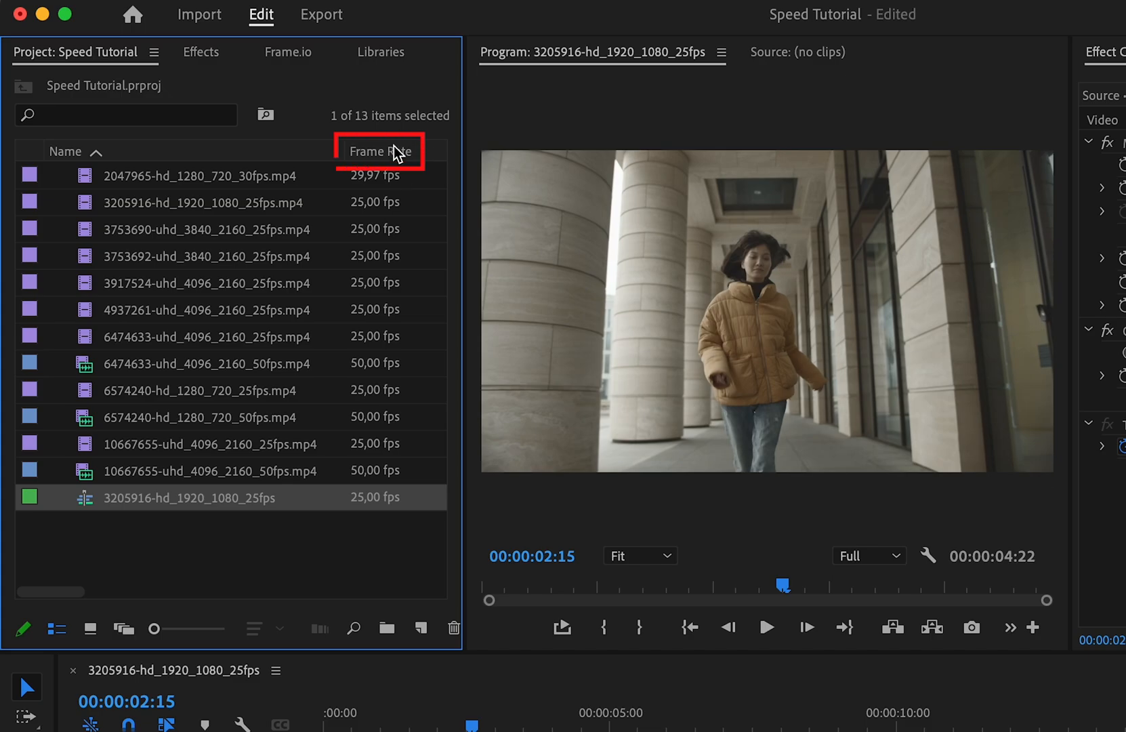
pyautogui.click(379, 151)
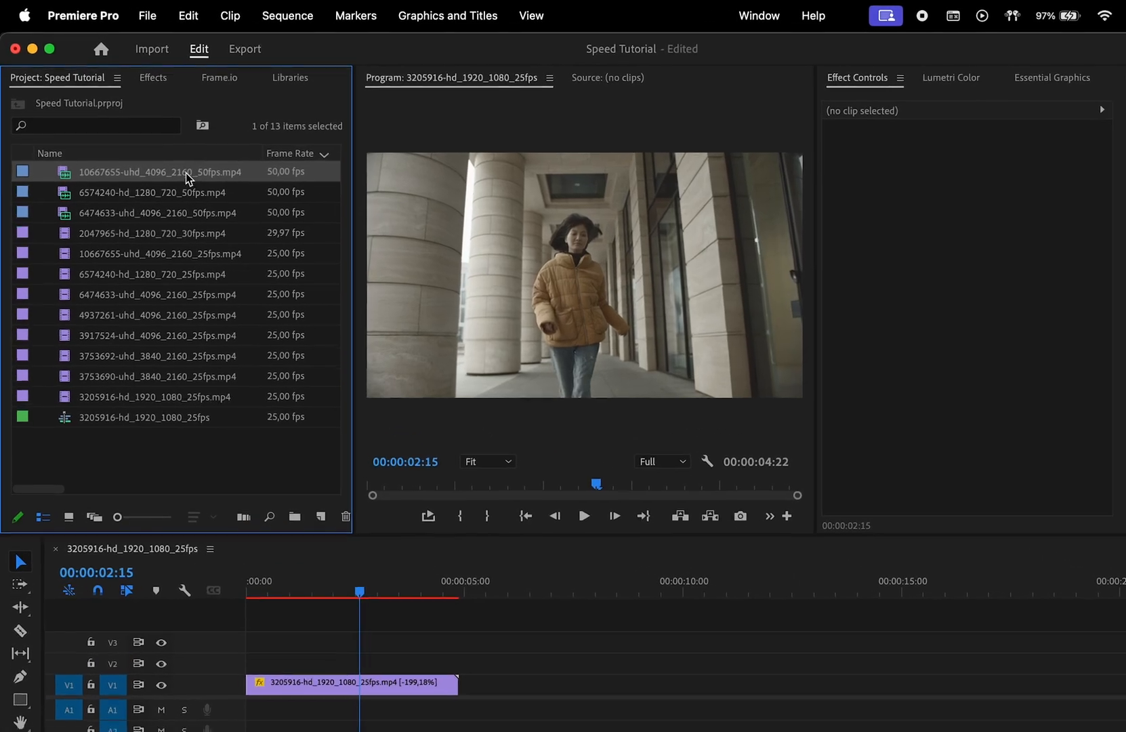
# Interpret the three 50 fps clips as 25 fps footage
pyautogui.rightClick(154, 280)
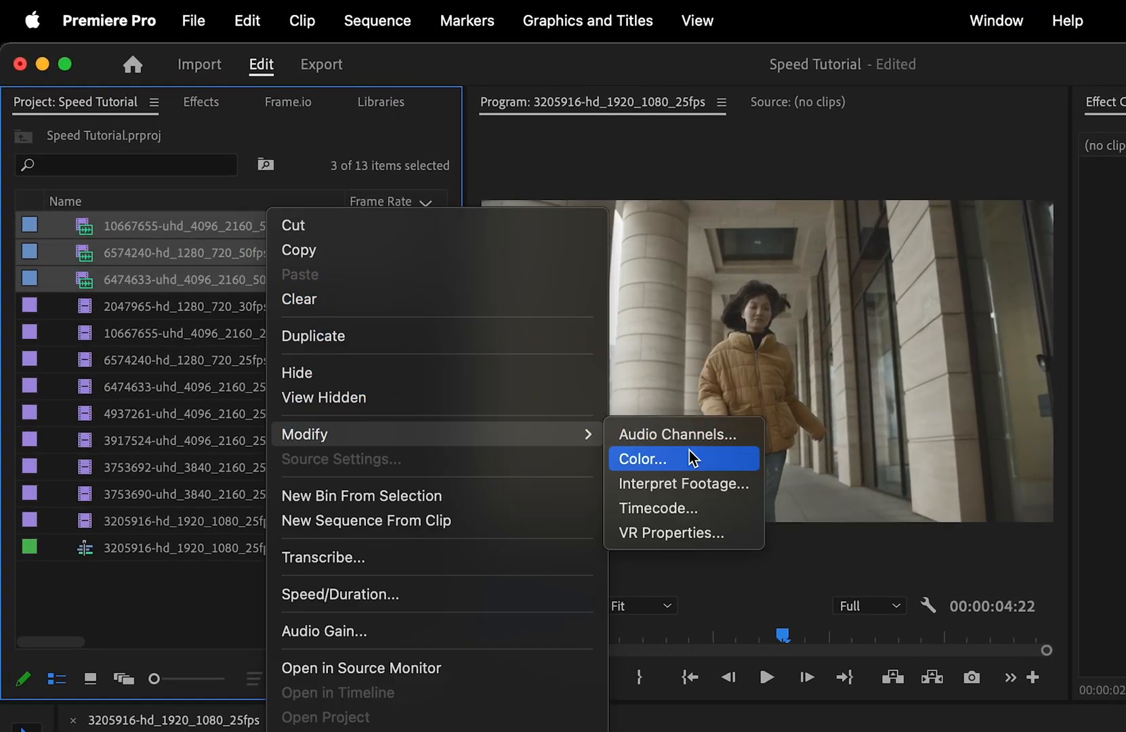
pyautogui.click(682, 483)
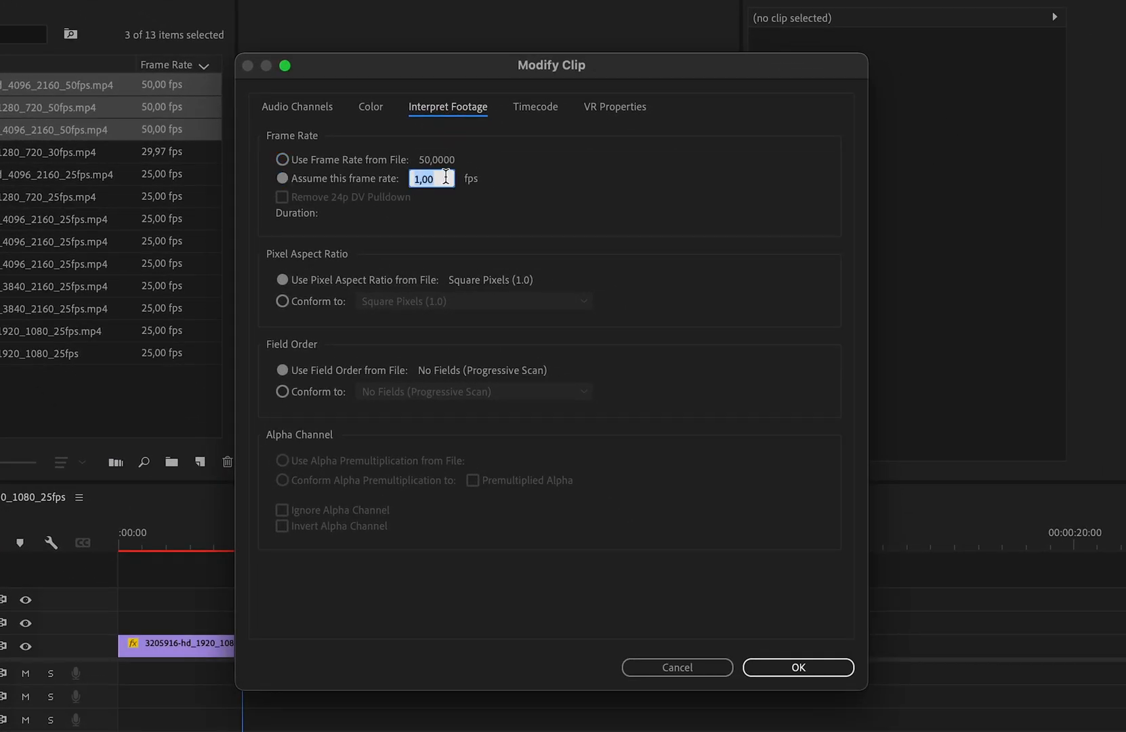
pyautogui.write('25')
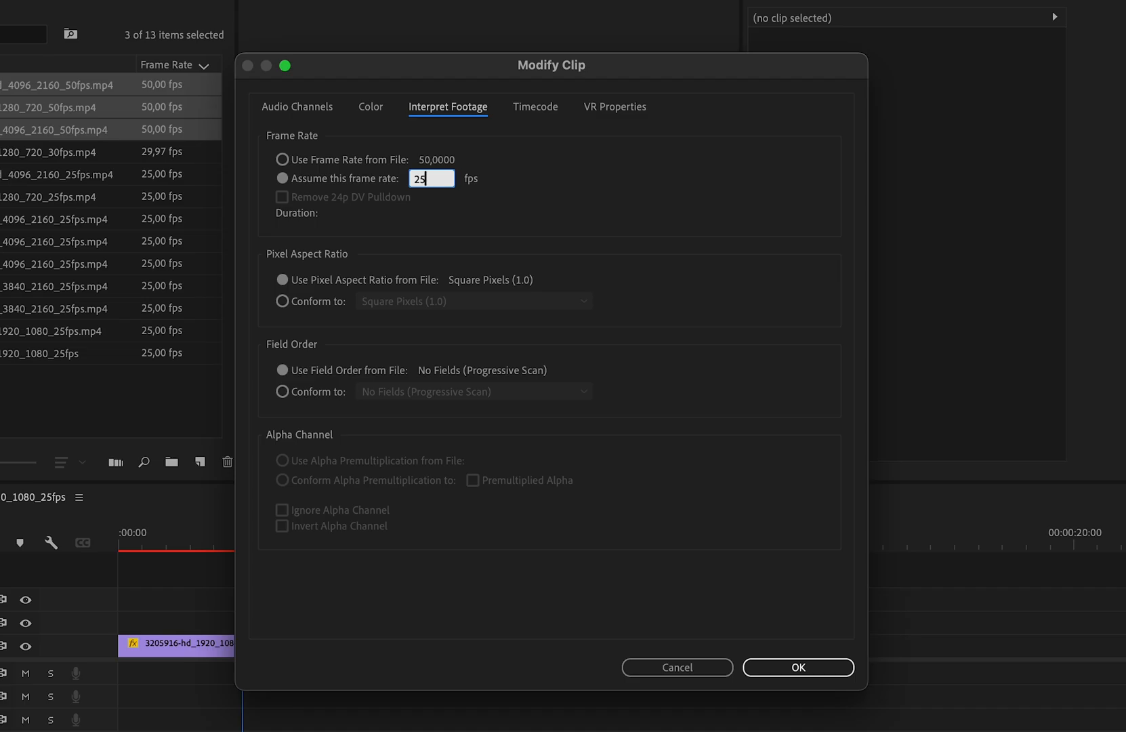
pyautogui.click(798, 668)
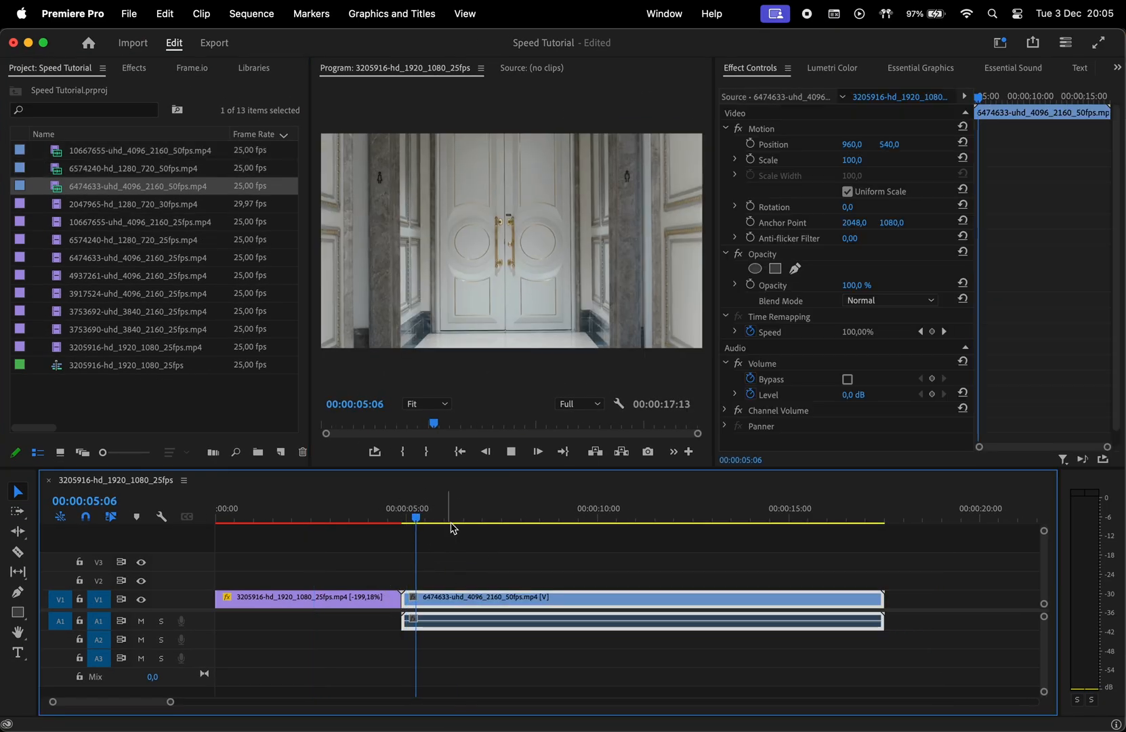
# Place the 3917524 photoshoot clip on track V2 at 50% scale
pyautogui.click(483, 517)
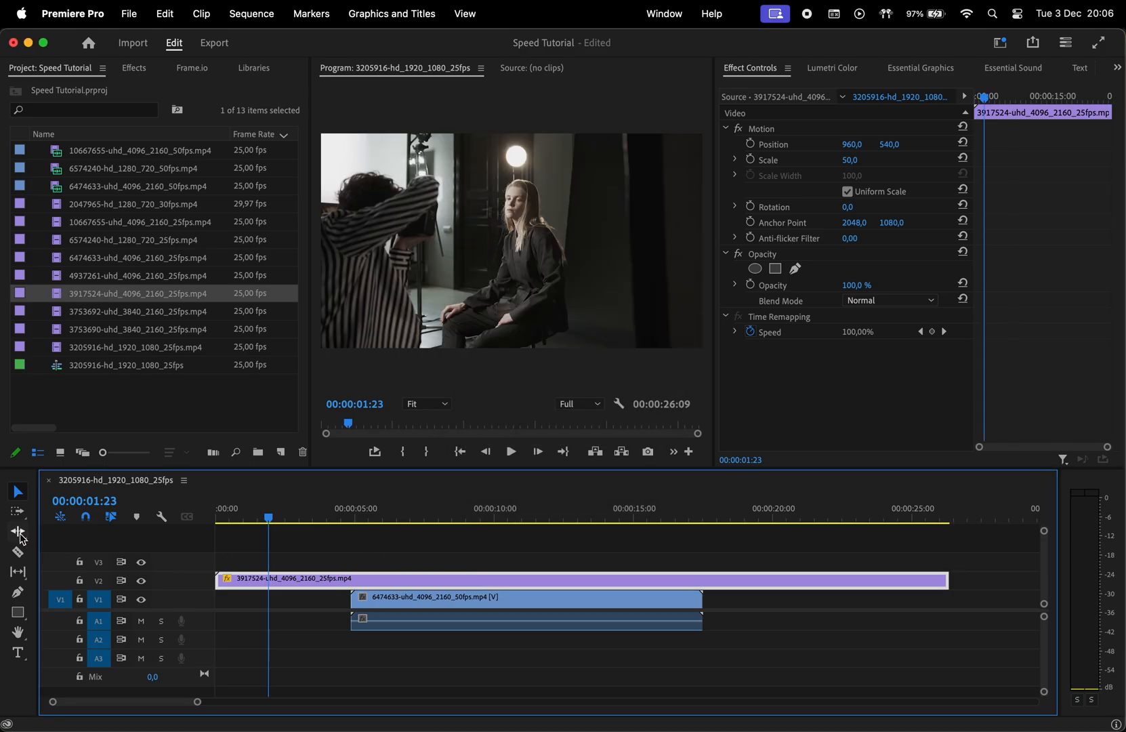
# Reveal the Ripple Edit tool flyout containing the Rate Stretch tool
pyautogui.click(17, 532)
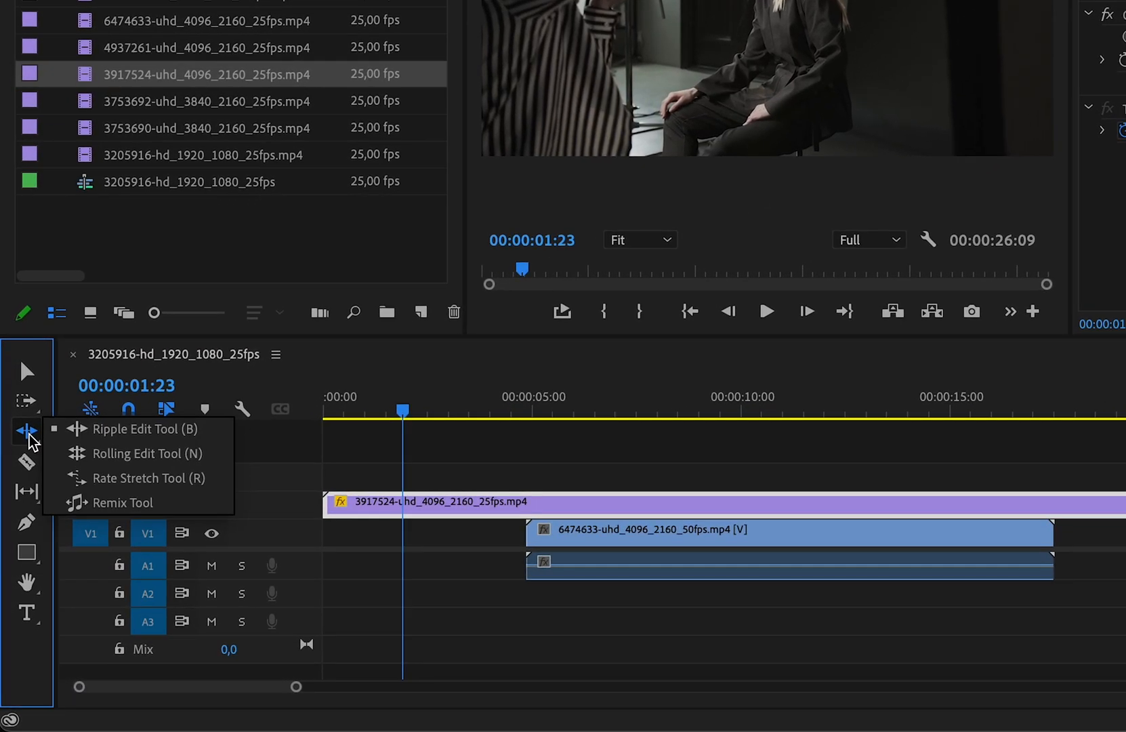
pyautogui.moveTo(151, 478)
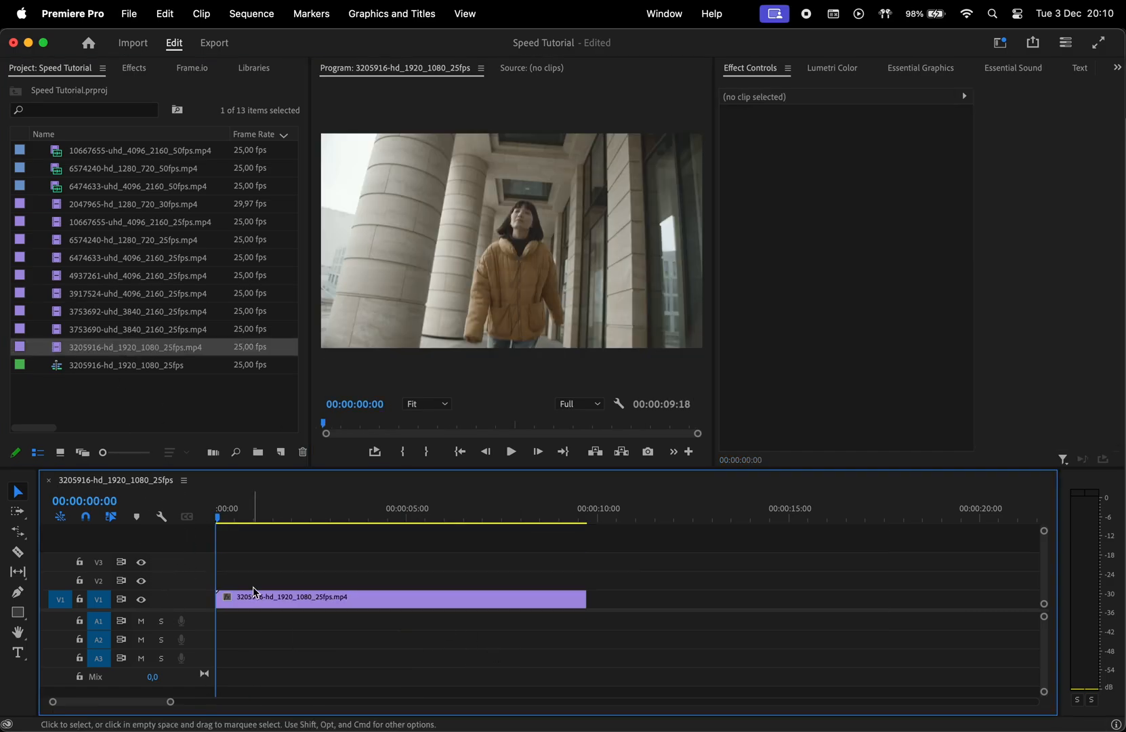
pyautogui.moveTo(165, 593)
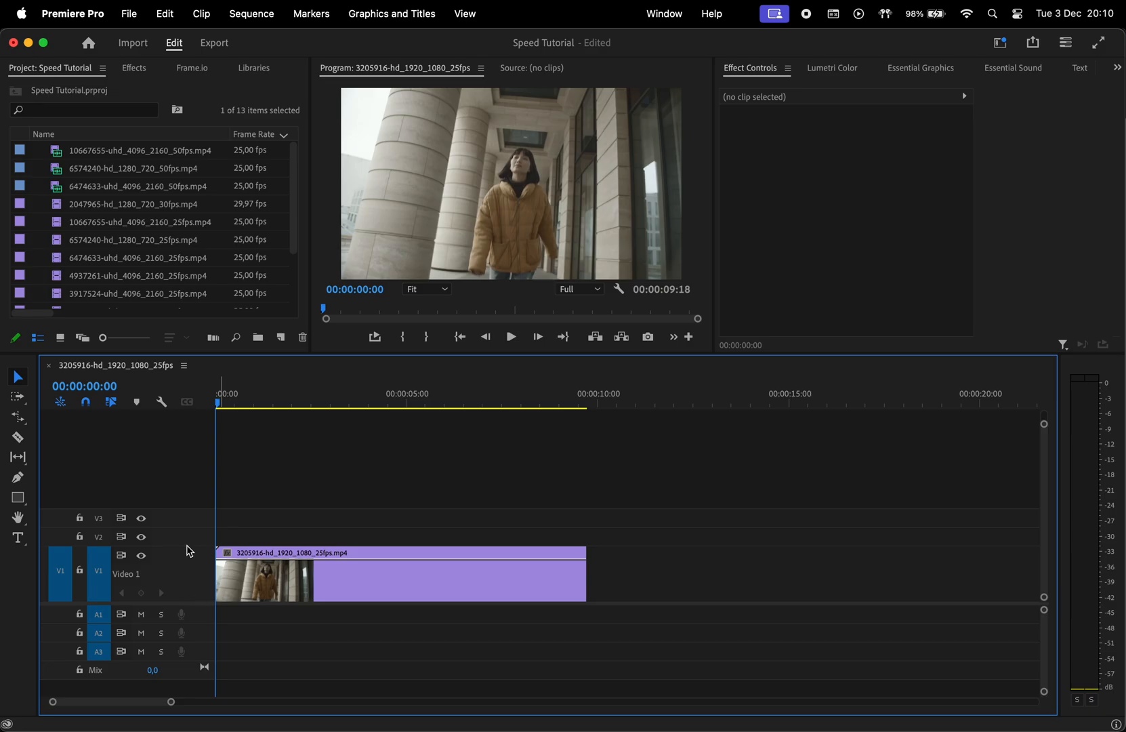
# Show the clip's Time Remapping speed keyframes and split one into a gradual ramp
pyautogui.rightClick(262, 579)
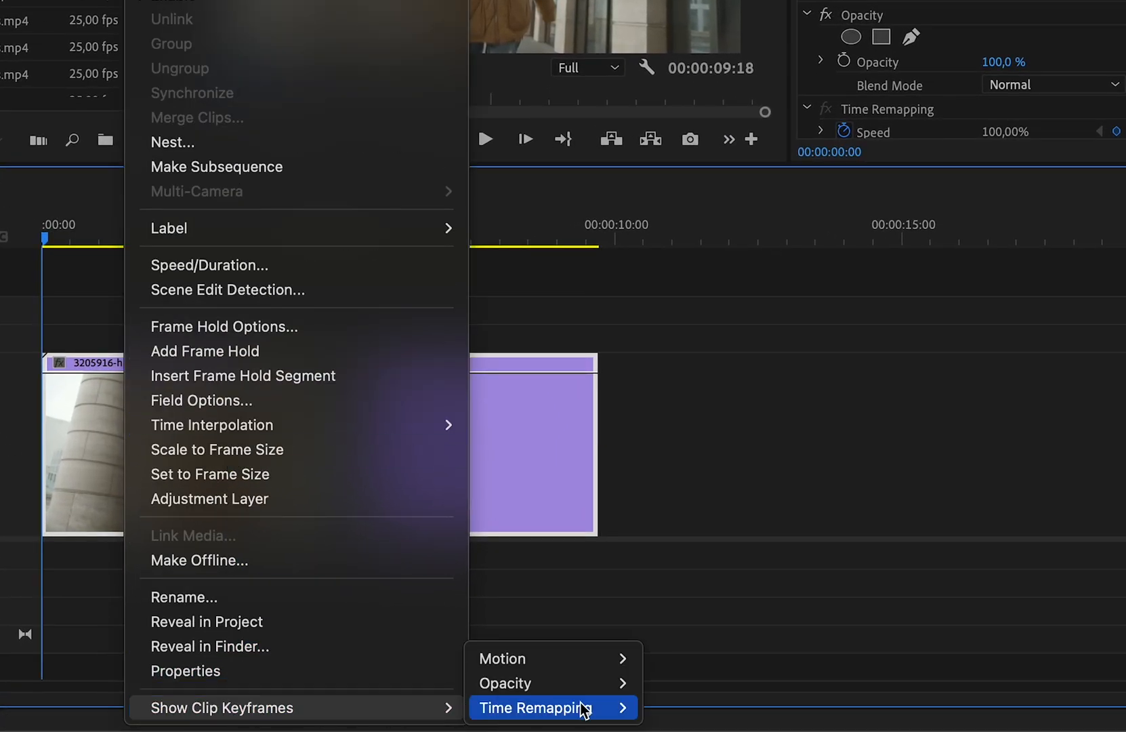
pyautogui.click(535, 708)
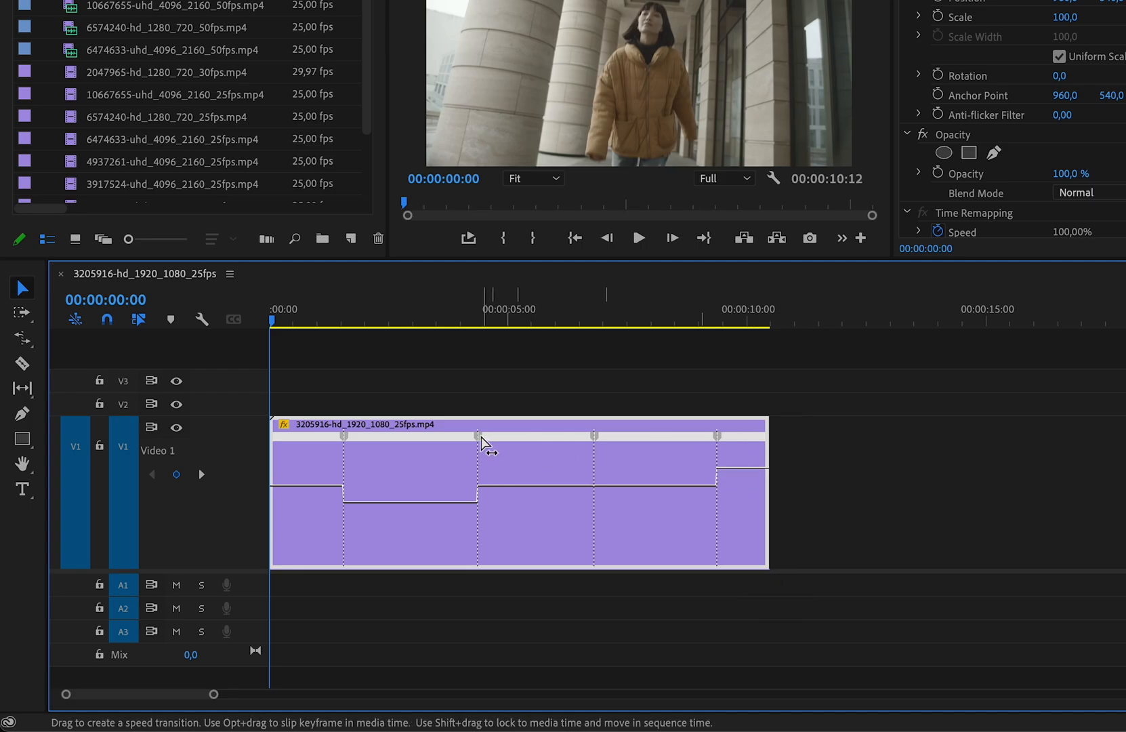
pyautogui.moveTo(480, 438); pyautogui.dragTo(563, 441)
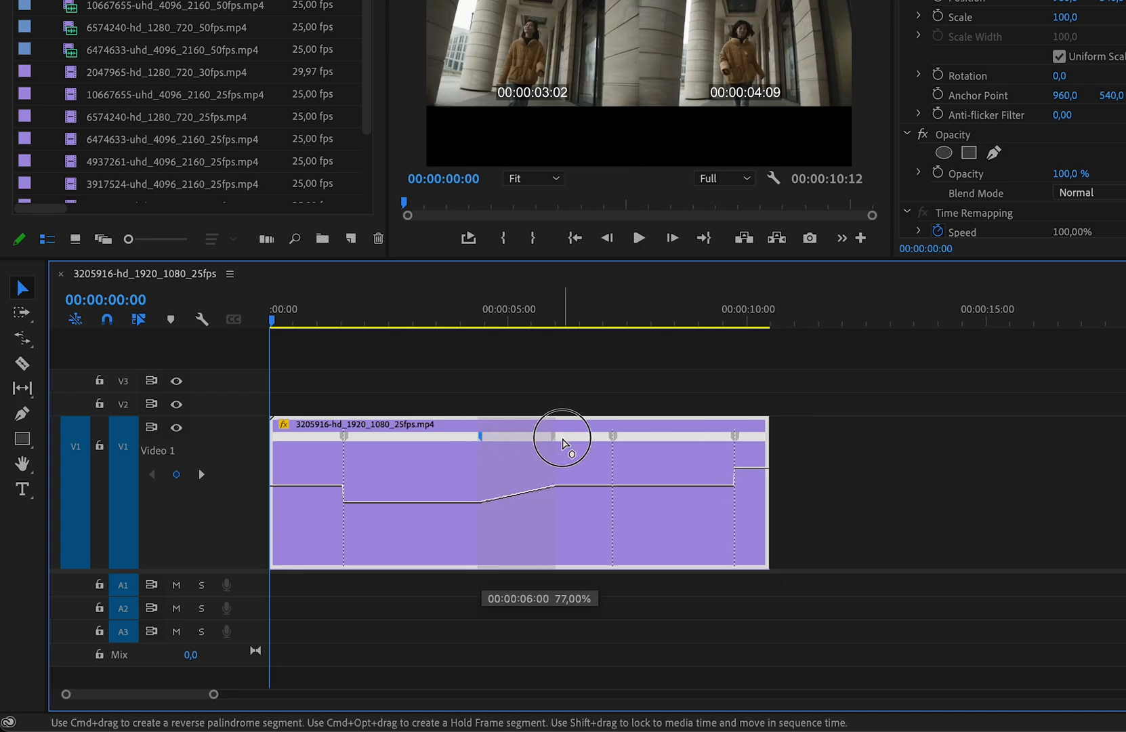